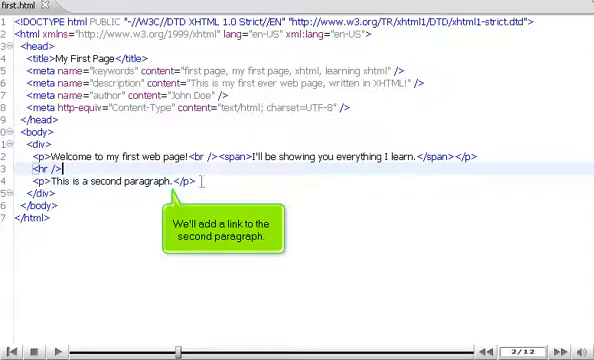
{"action": "type", "text": "<a href=\"\"></a><"}
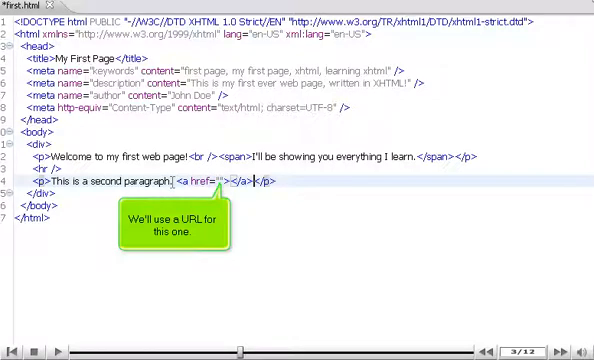
{"action": "type", "text": "http://www.w3schools.com/"}
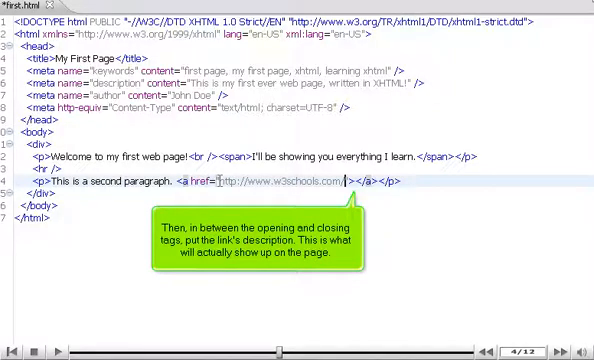
{"action": "type", "text": "A Helpful"}
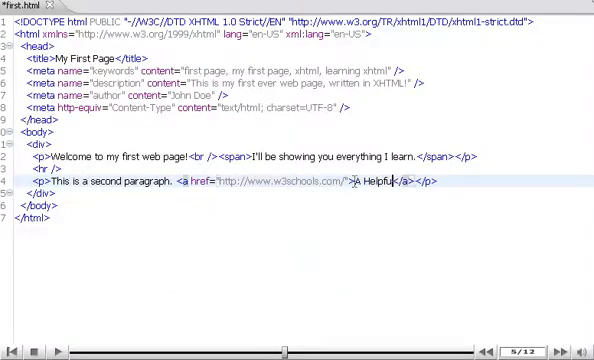
{"action": "type", "text": "(X)HTML Resource"}
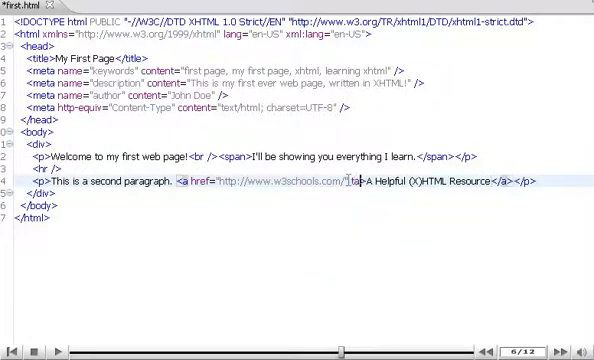
{"action": "type", "text": "target=\"_blank\""}
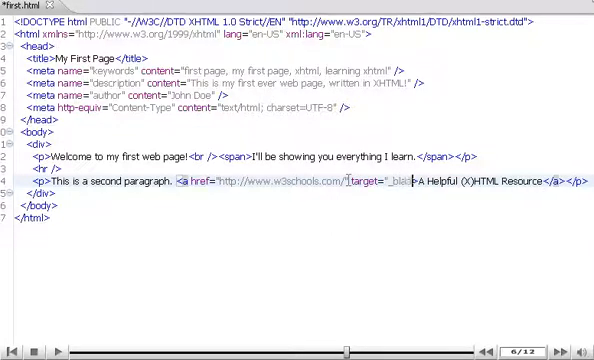